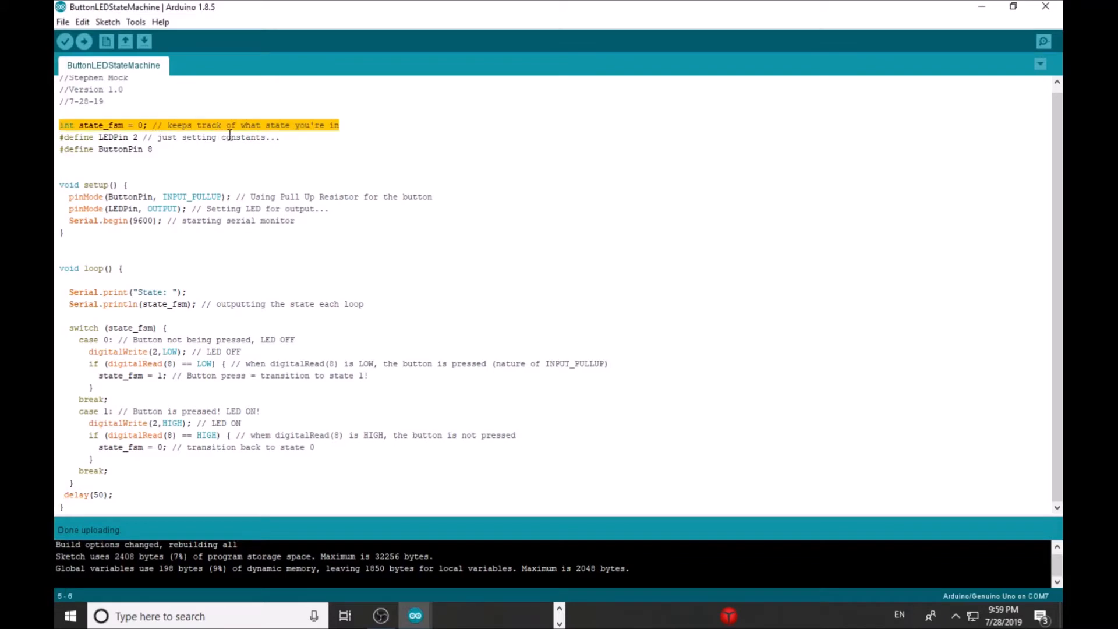
Step: Walk through the sketch's setup lines and the start of the loop, highlighting each in turn
left_click(219, 162)
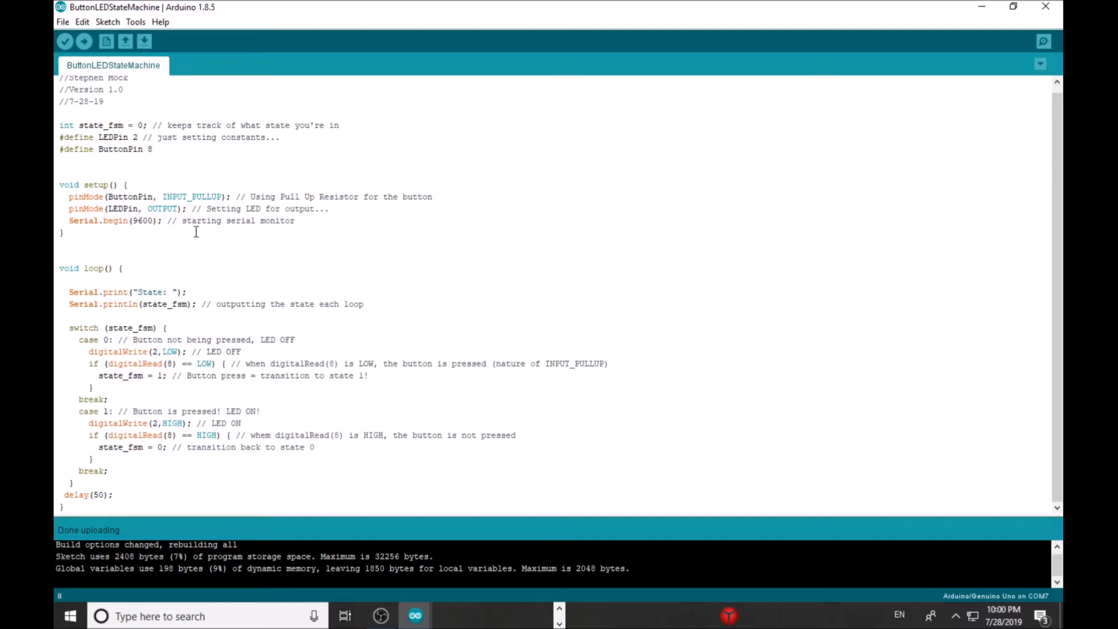
left_click(142, 221)
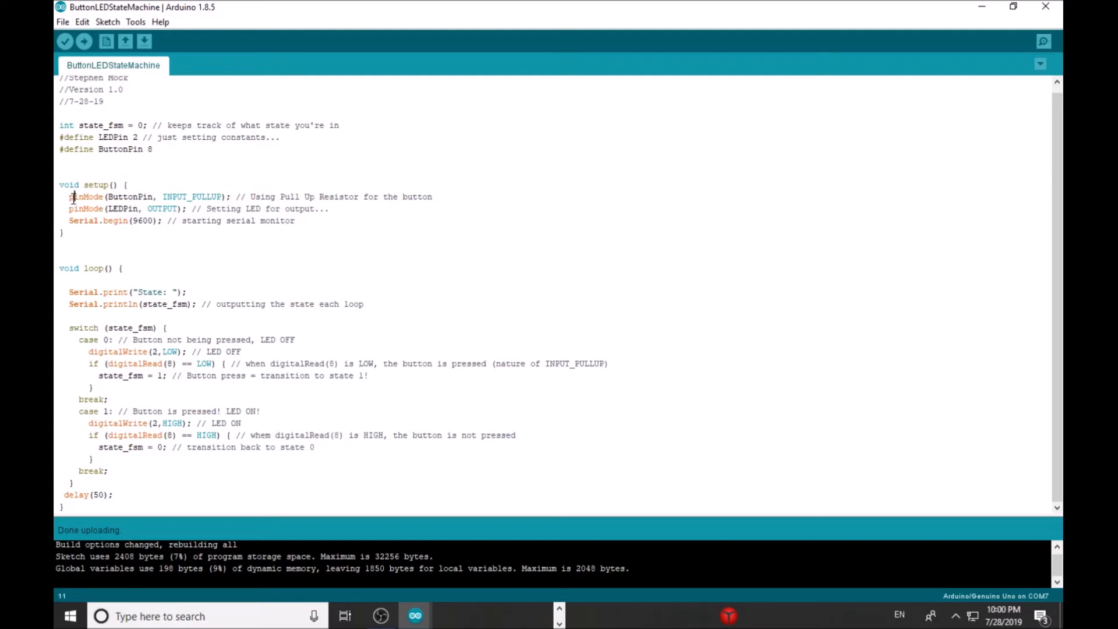
triple_click(215, 196)
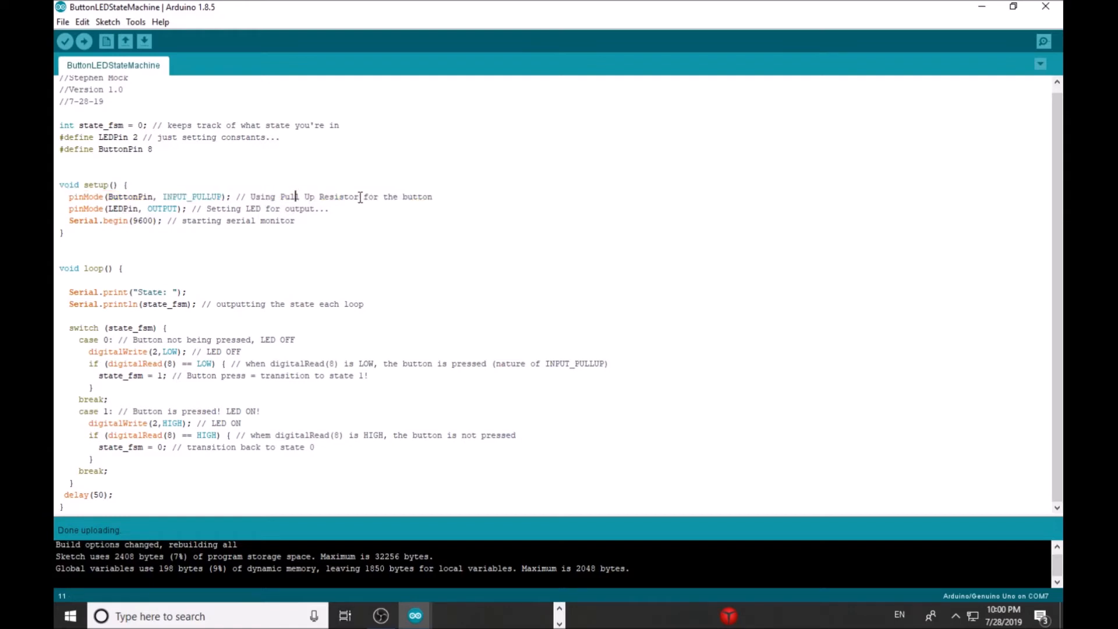
left_click_drag(252, 197, 432, 197)
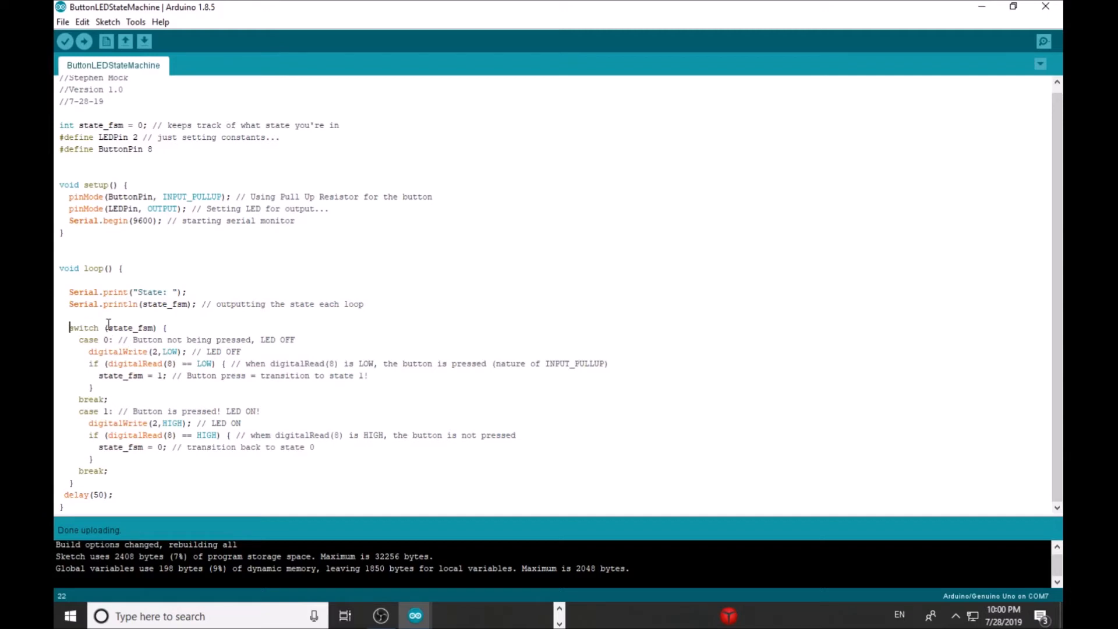
left_click(114, 339)
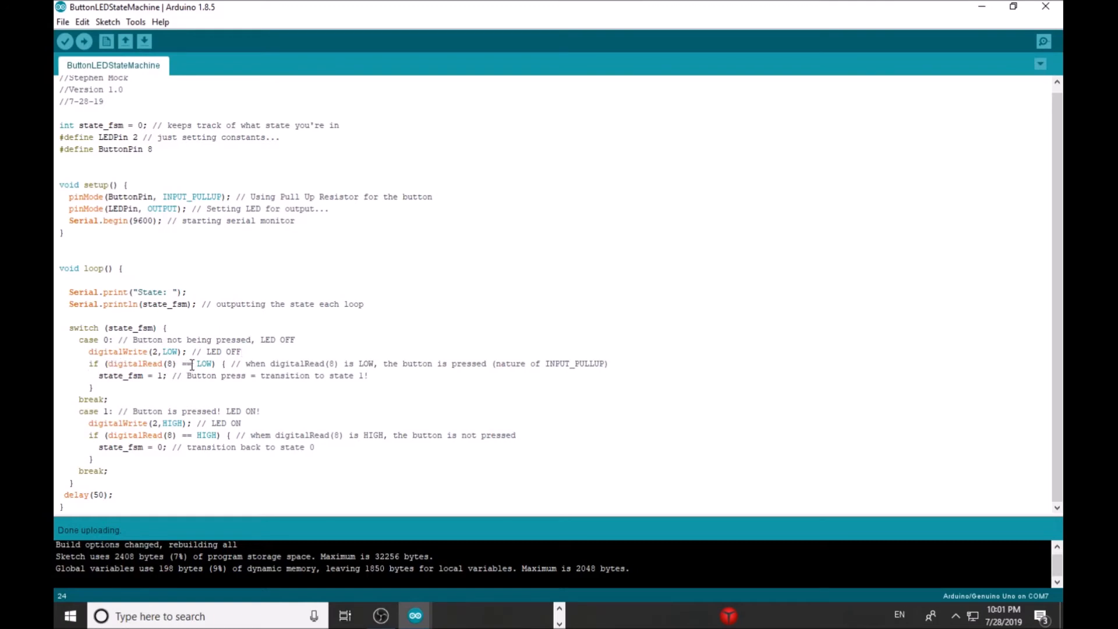
Step: Highlight the digitalRead(8) == LOW condition and the switch's case 1 handling
left_click_drag(107, 363, 217, 363)
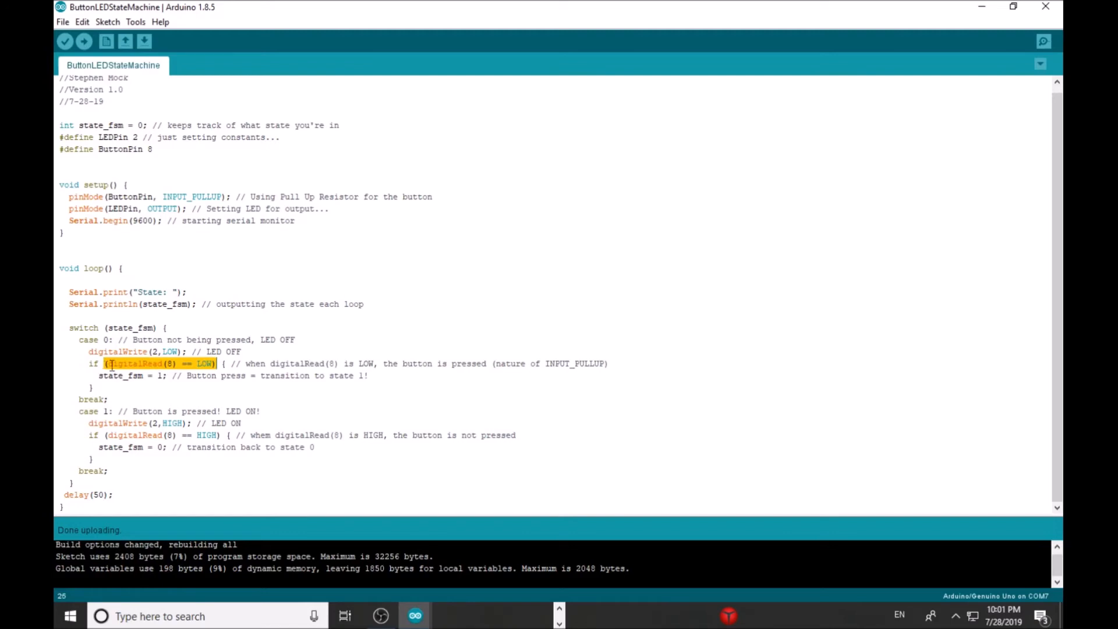
mouse_move(402, 383)
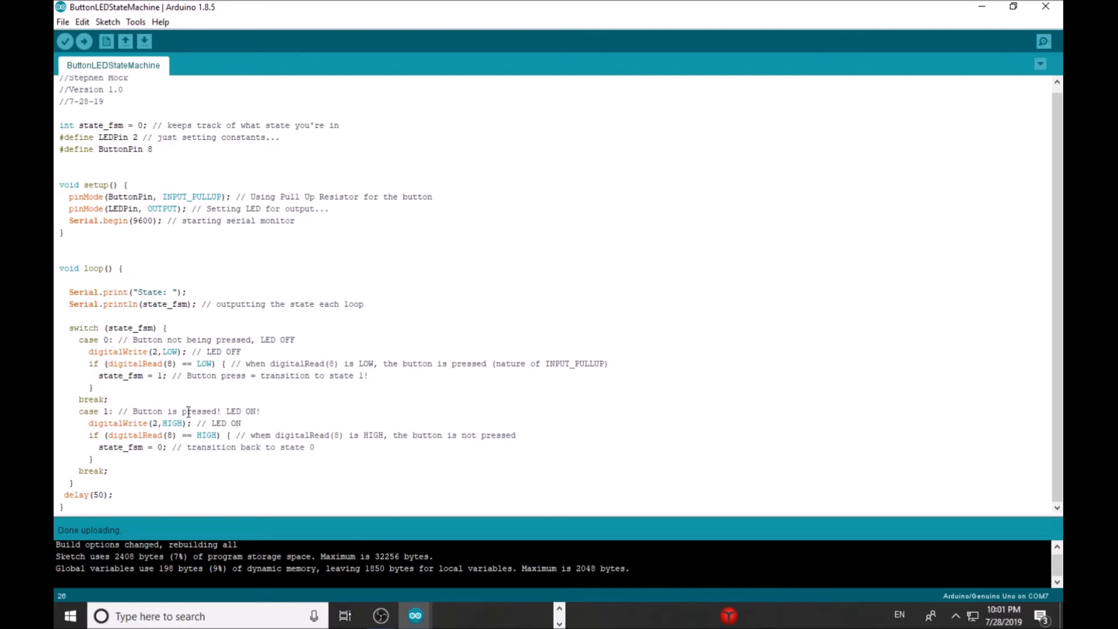
double_click(89, 411)
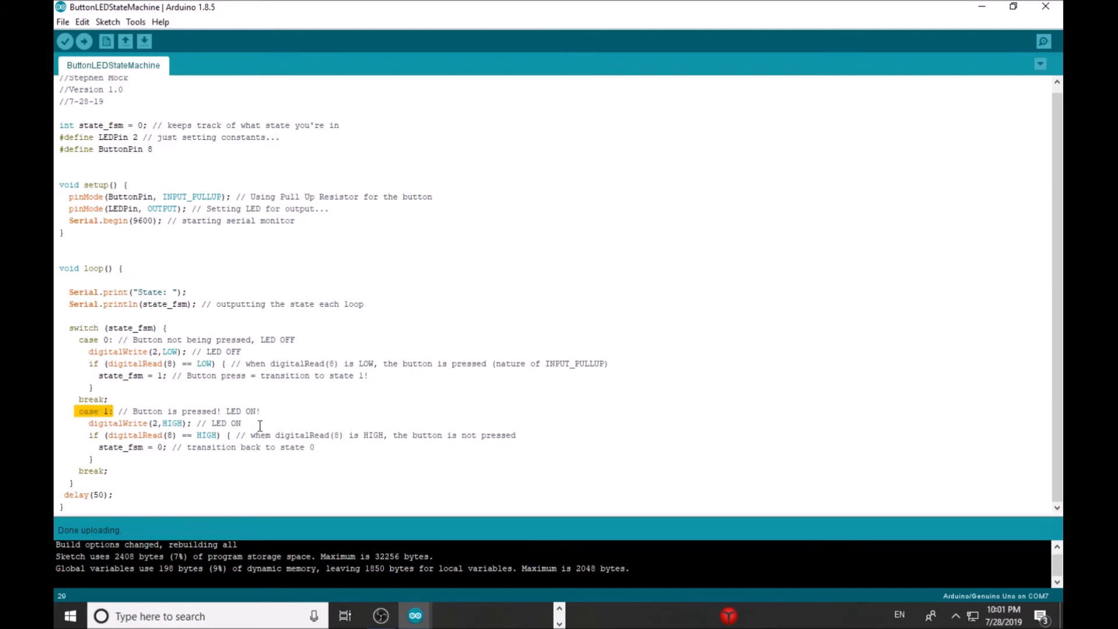
left_click(242, 423)
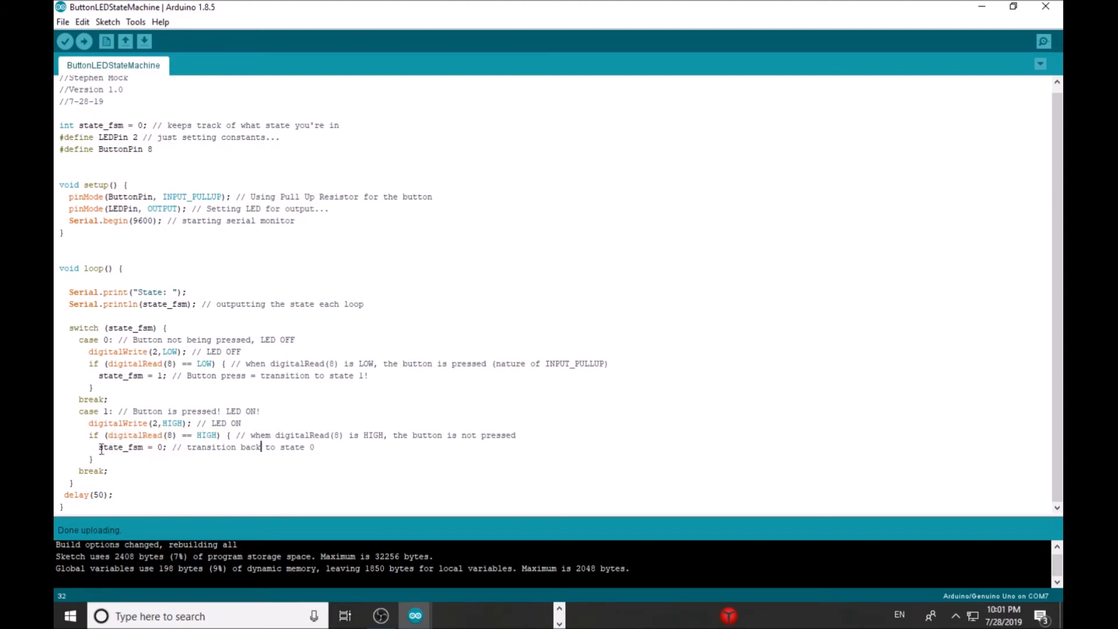
double_click(121, 447)
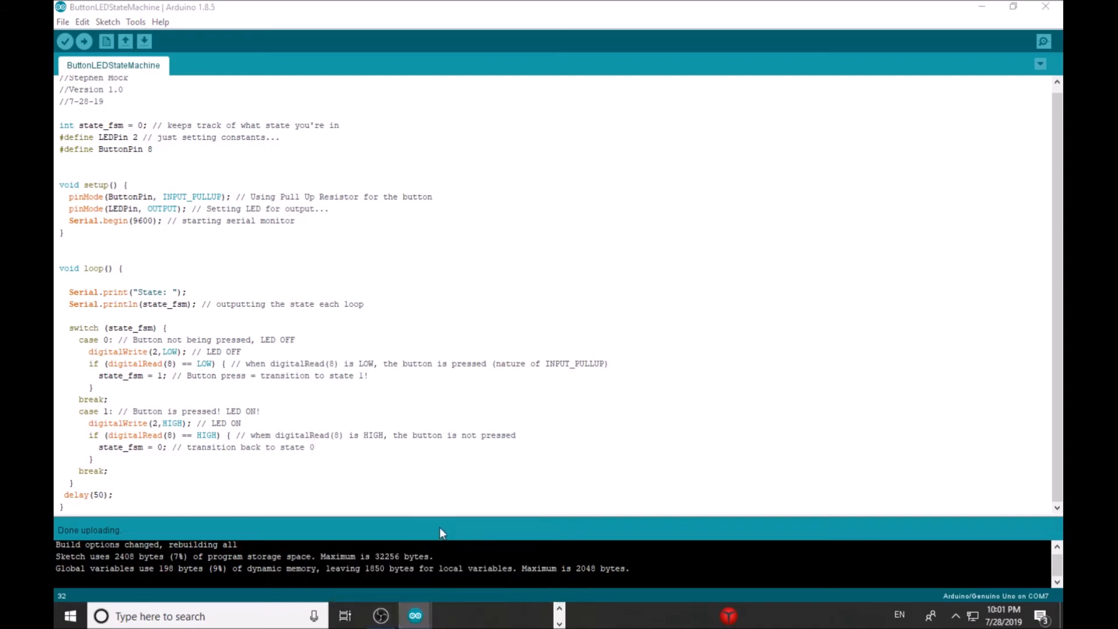
Step: Show the Serial Monitor beside the sketch, printing State: 0 repeatedly
left_click(1042, 40)
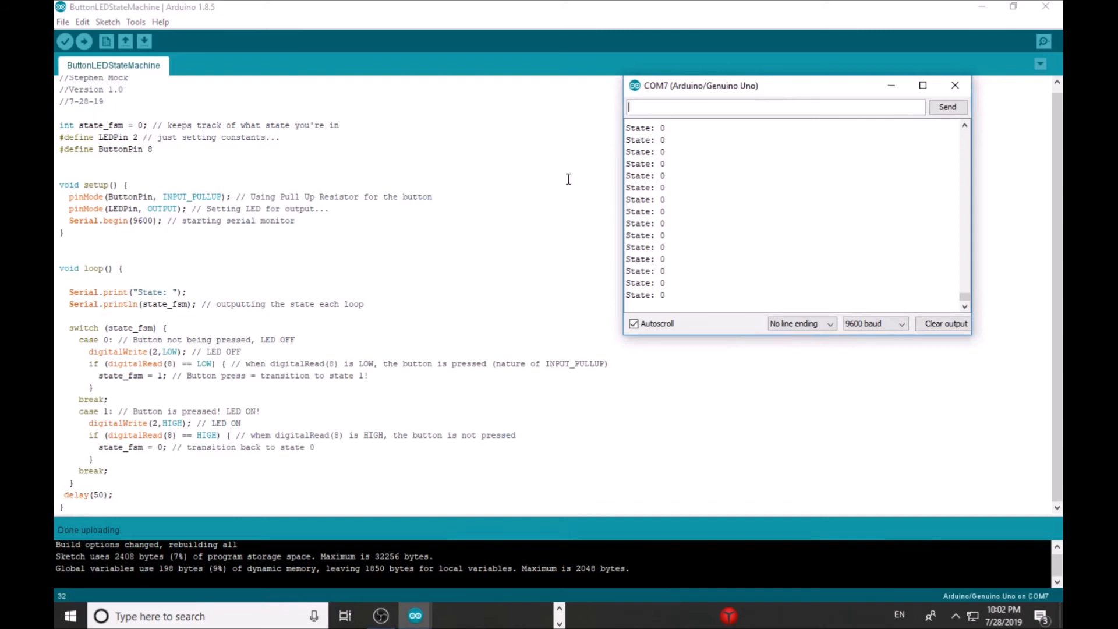
mouse_move(709, 199)
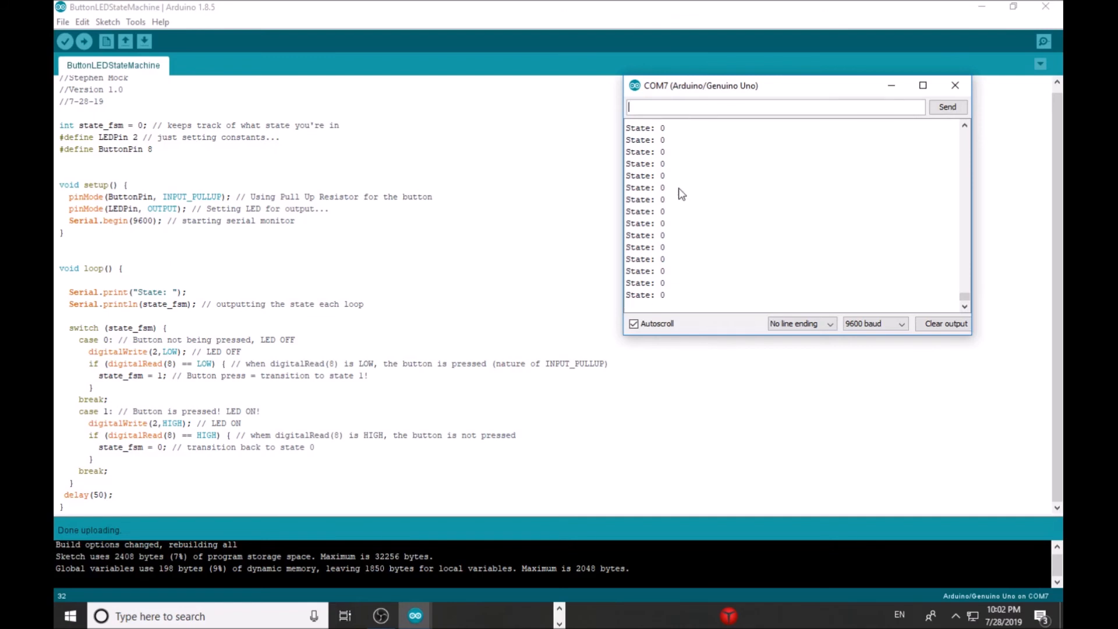
left_click_drag(700, 85, 754, 44)
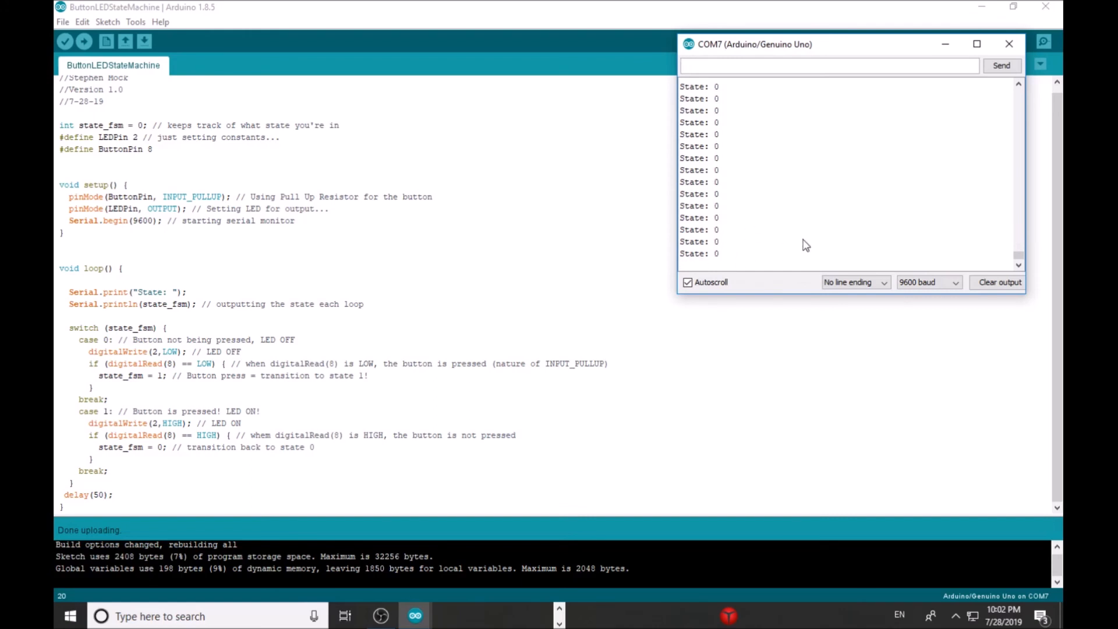
mouse_move(759, 237)
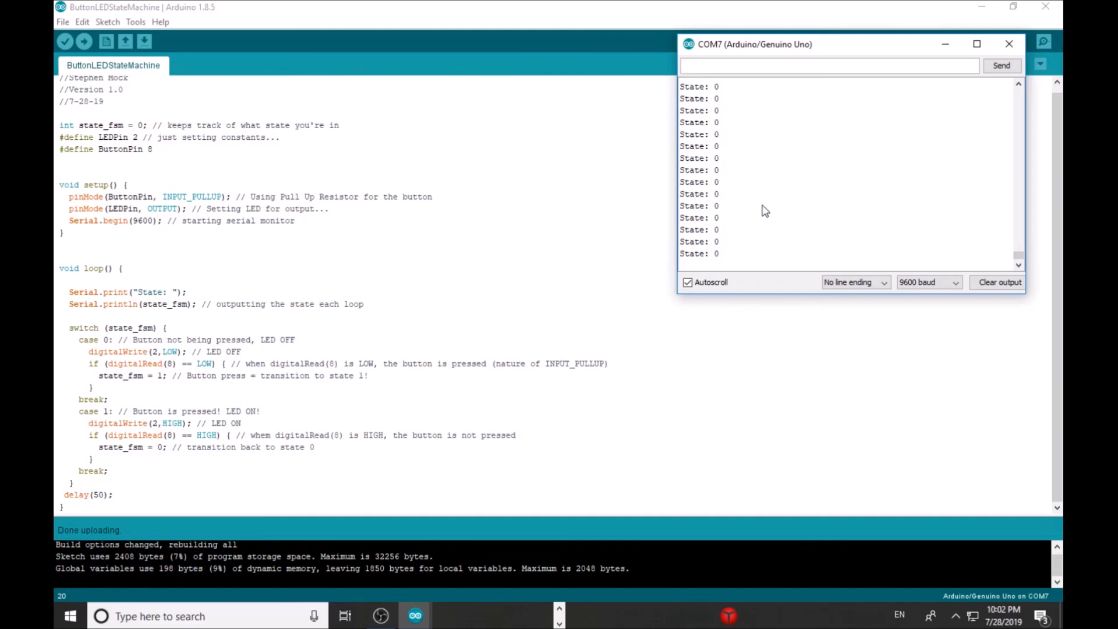
mouse_move(767, 207)
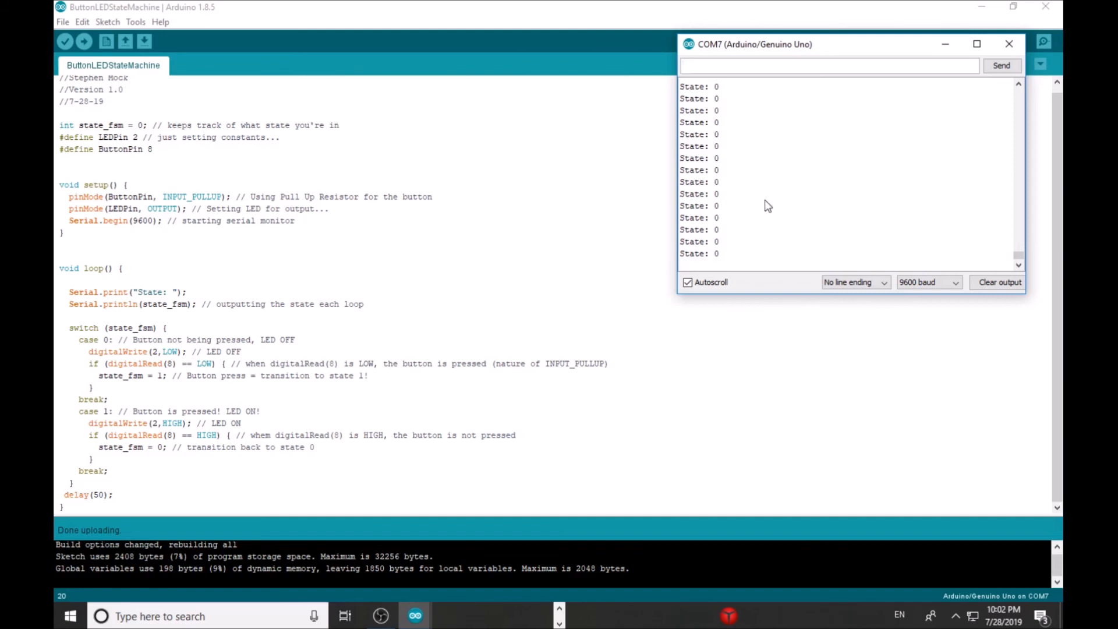
mouse_move(757, 230)
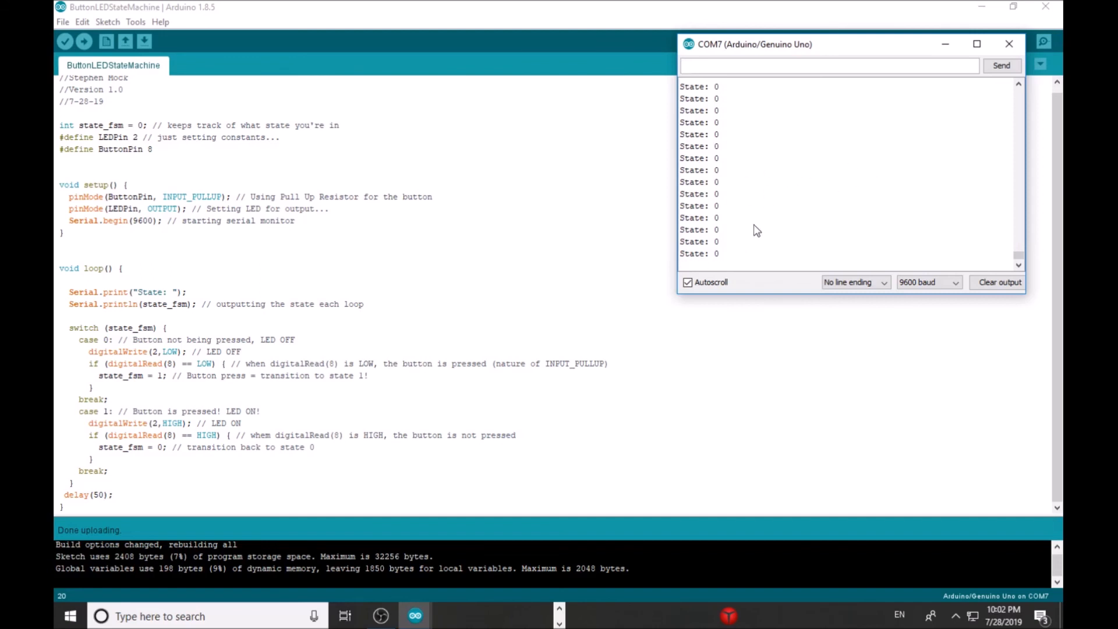